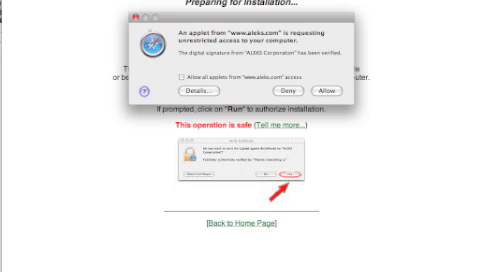
Allow the aleks.com applet access to the computer in the security dialog
left_click(320, 88)
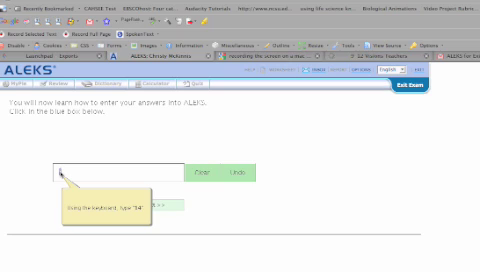
Type 94, then 14, in the tutorial's blue answer box
type("94")
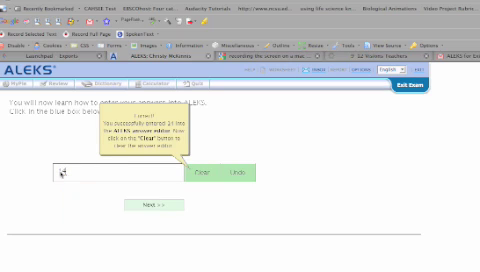
type("14")
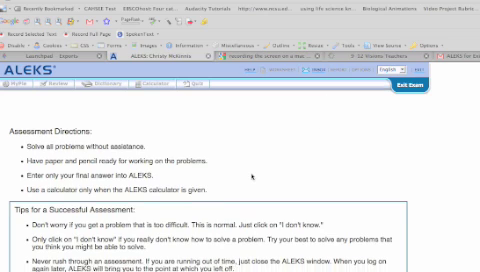
Scroll down through the Assessment Directions and Tips page
scroll("down", 3)
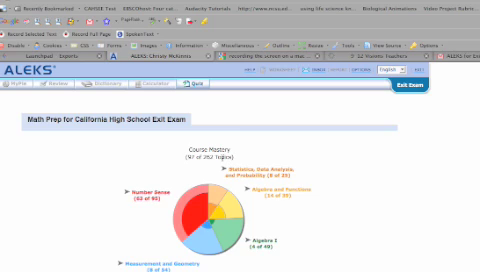
mouse_move(314, 187)
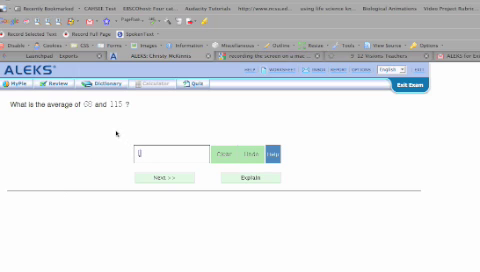
mouse_move(277, 153)
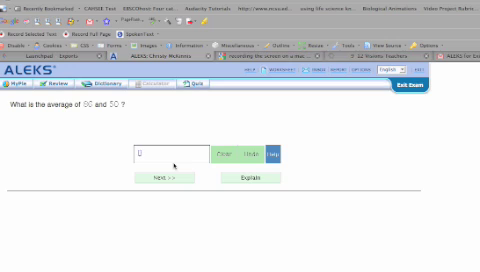
Enter 61 in the averaging question's answer box
type("61")
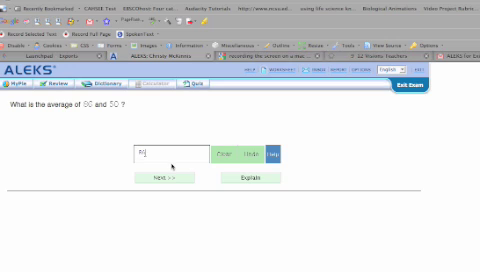